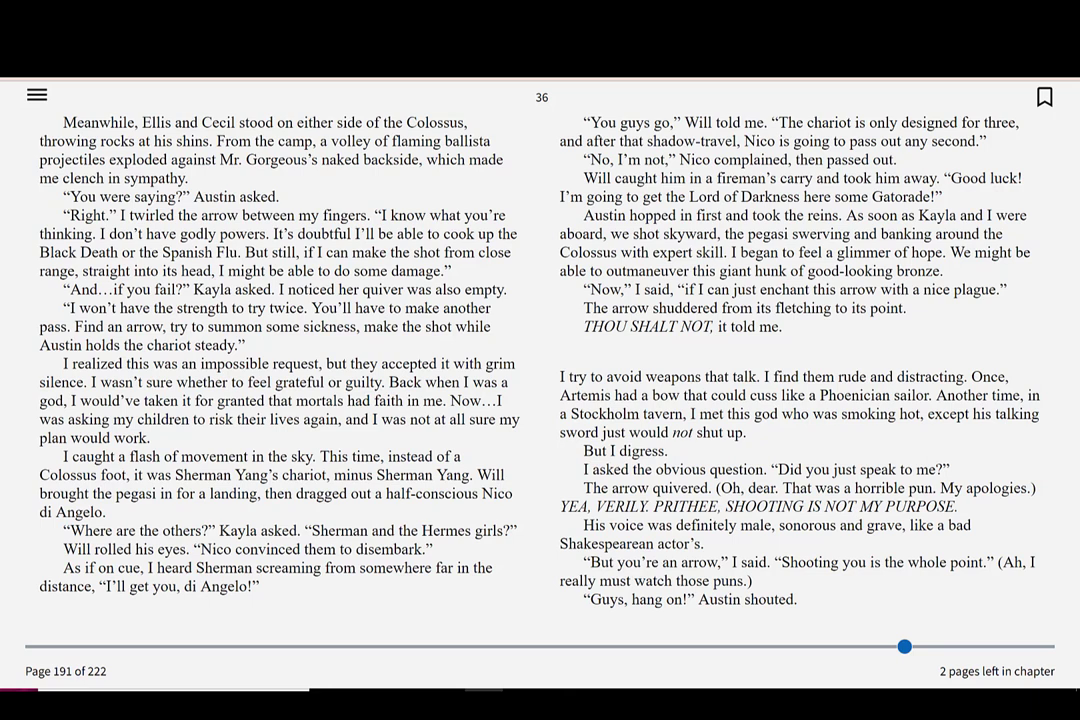
Turn the two-page spread forward from page 191 to page 192 of 222.
click(1000, 646)
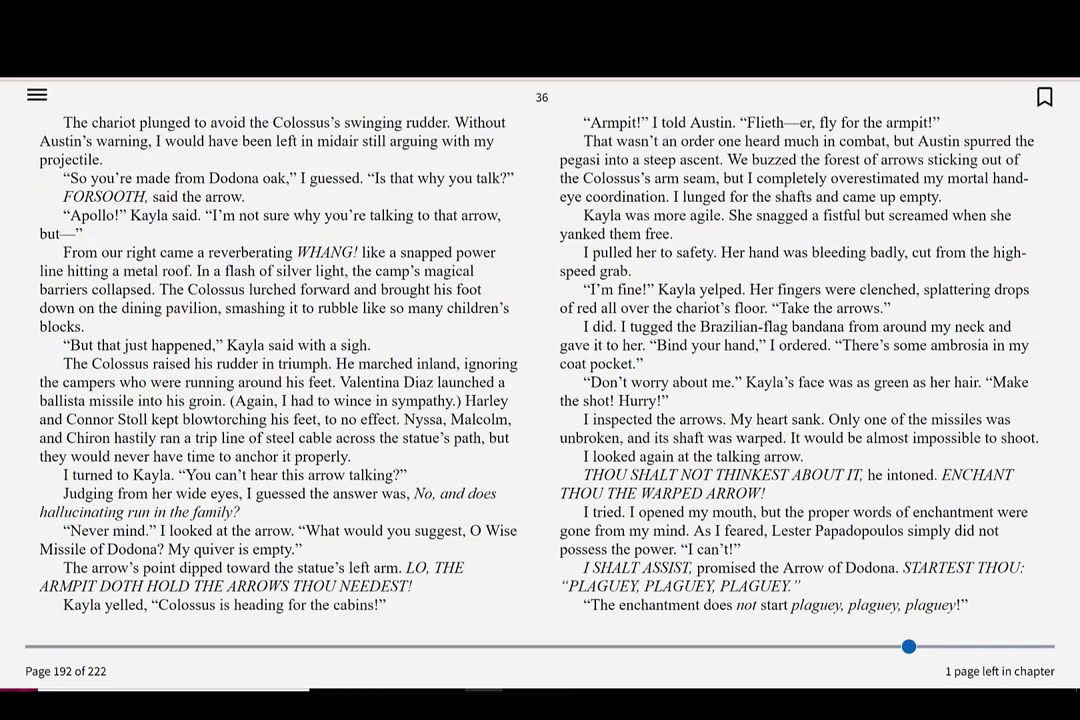